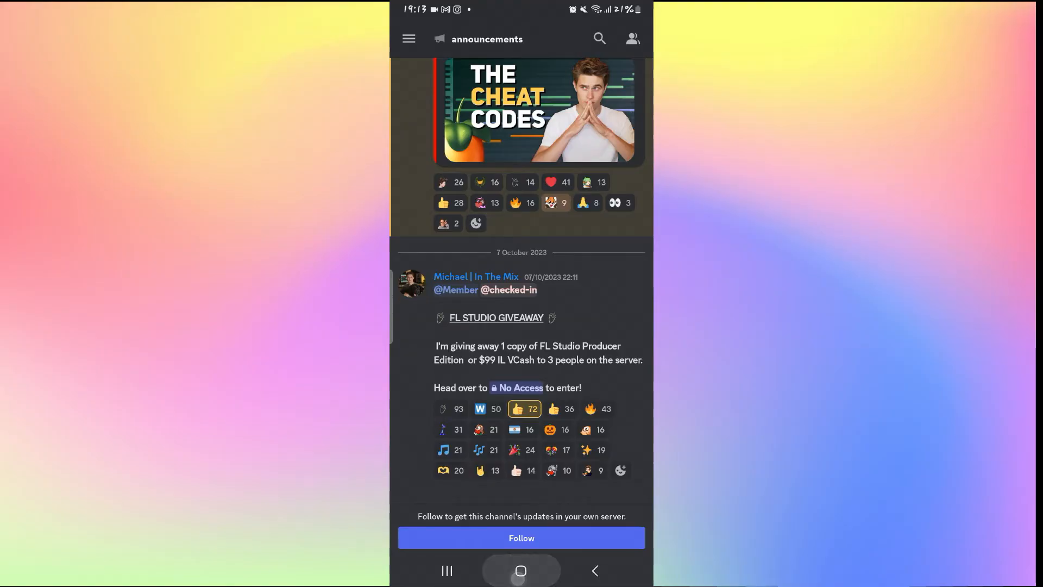
Leave Discord and head to the device settings' Apps list.
click(521, 569)
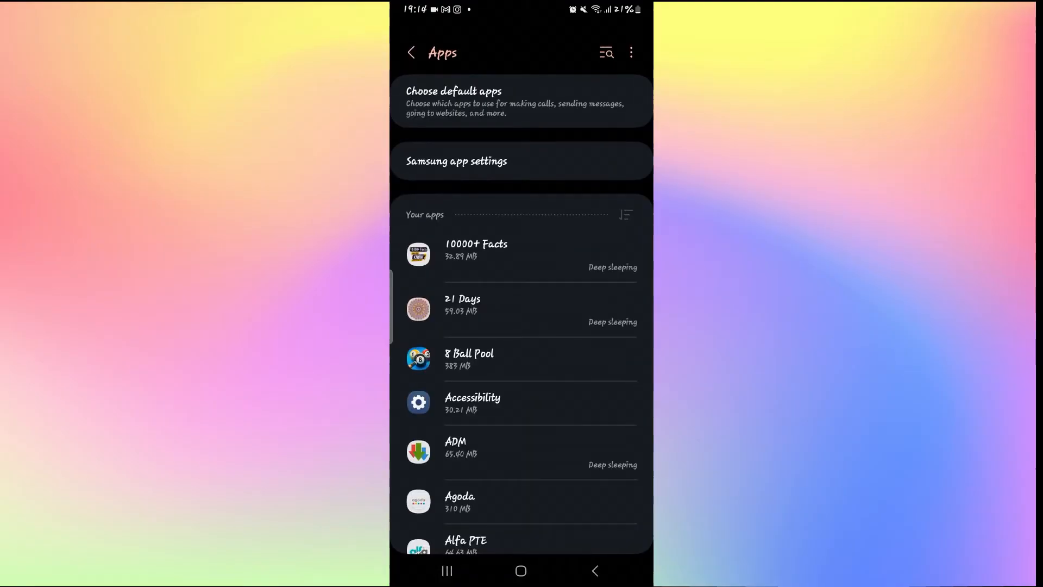
Scroll the installed apps list down toward Discord's entry.
scroll(down, 3)
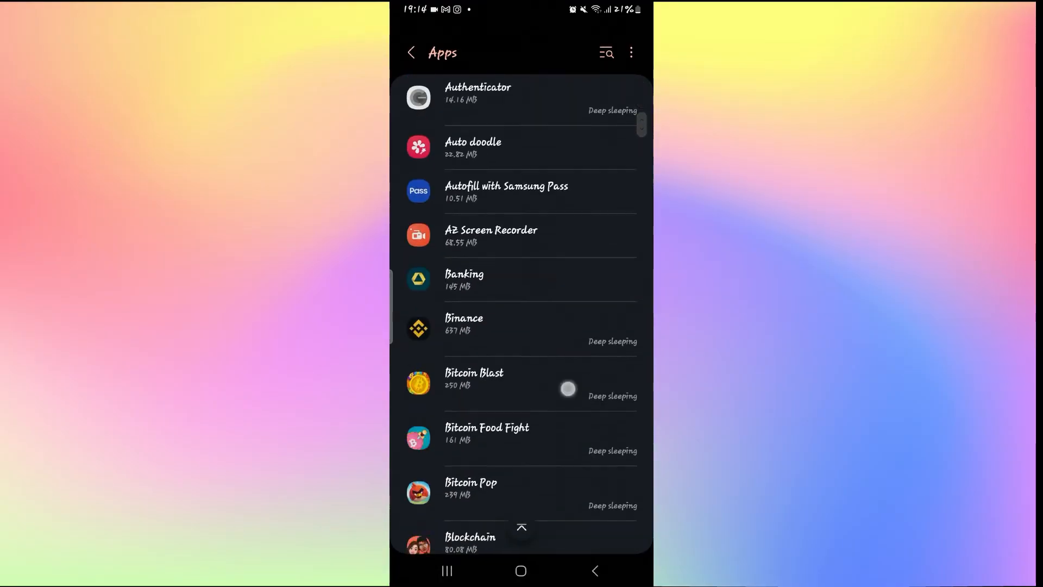
scroll(down, 3)
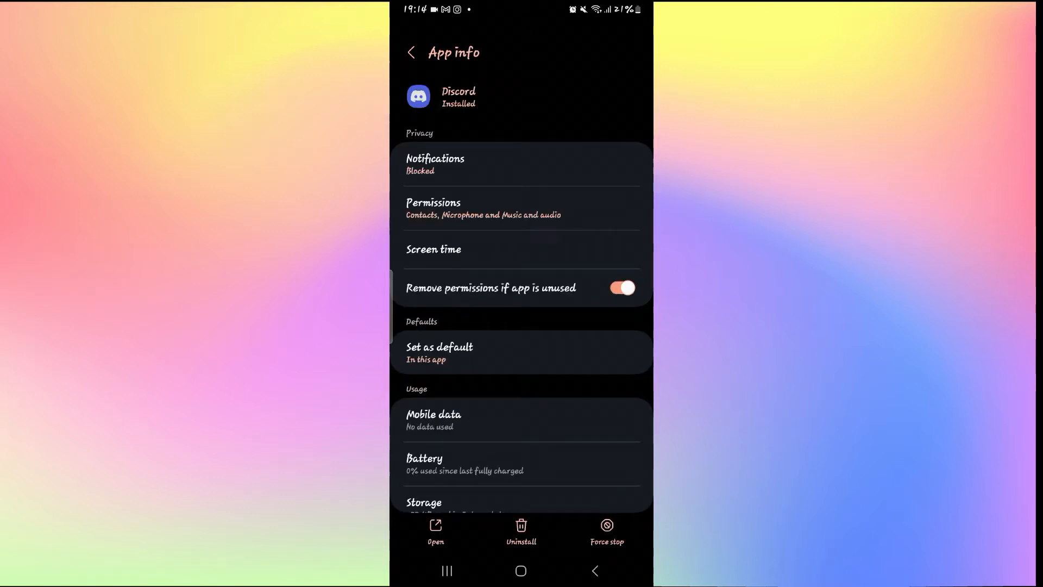
Set Discord's camera permission to 'Allow only while using the app' and go back.
click(432, 202)
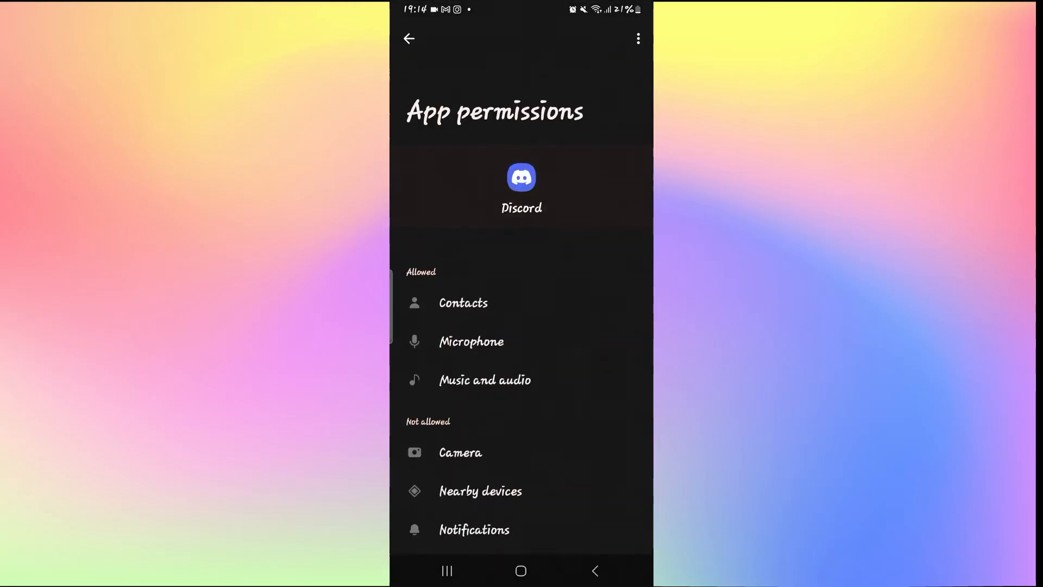
scroll(down, 3)
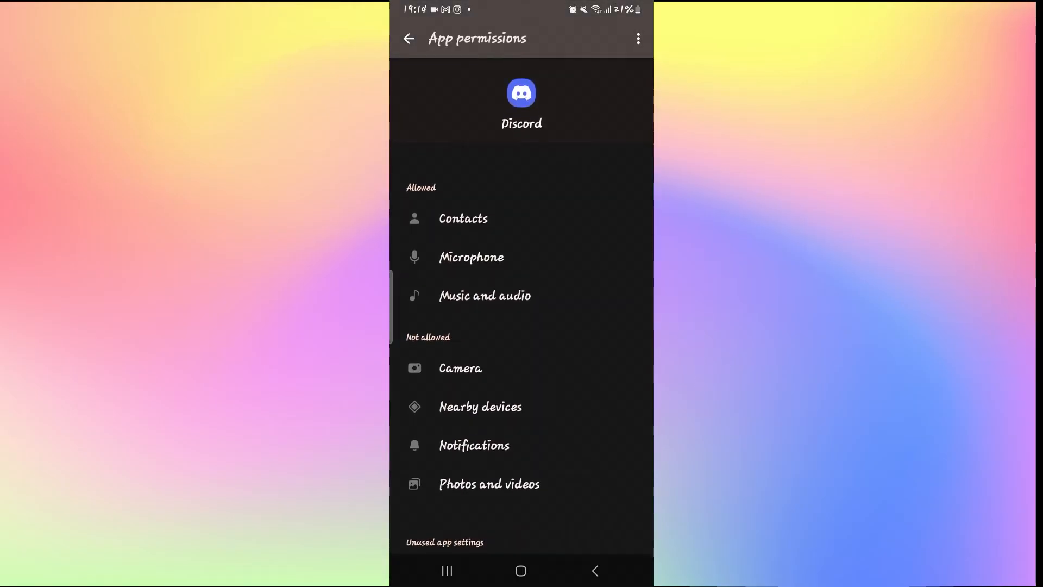
click(461, 368)
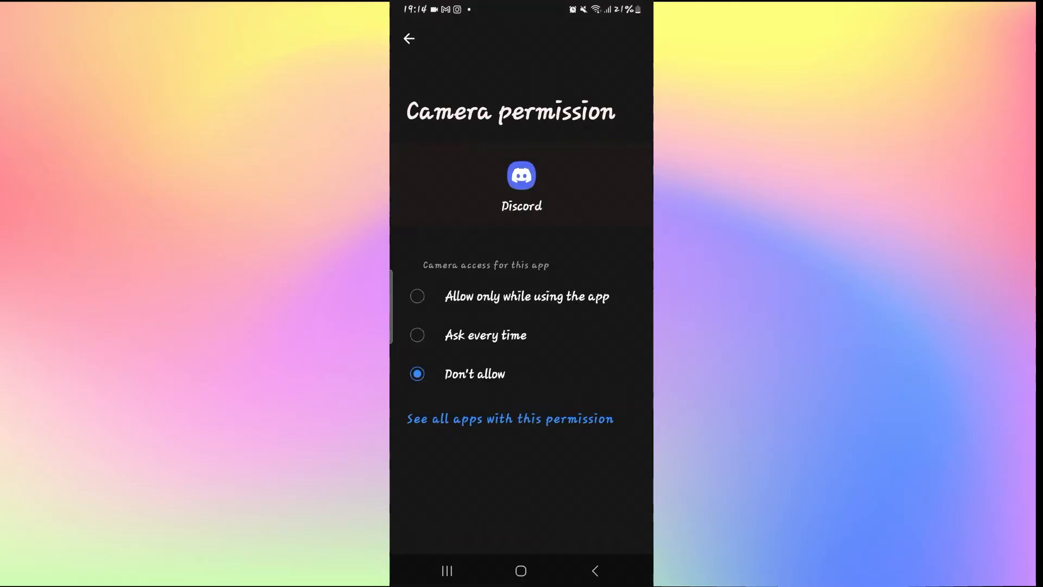
click(417, 296)
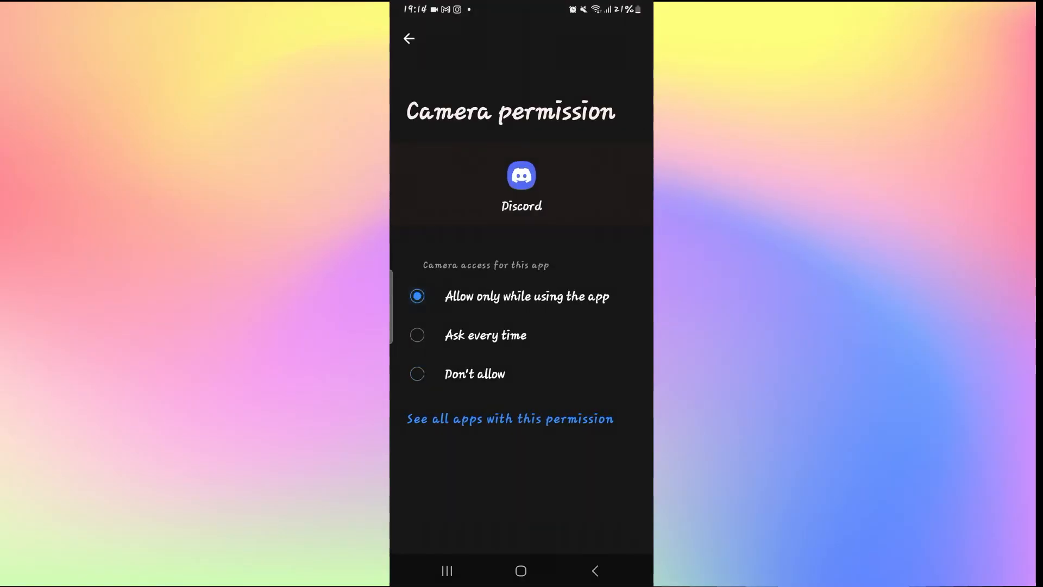
click(408, 39)
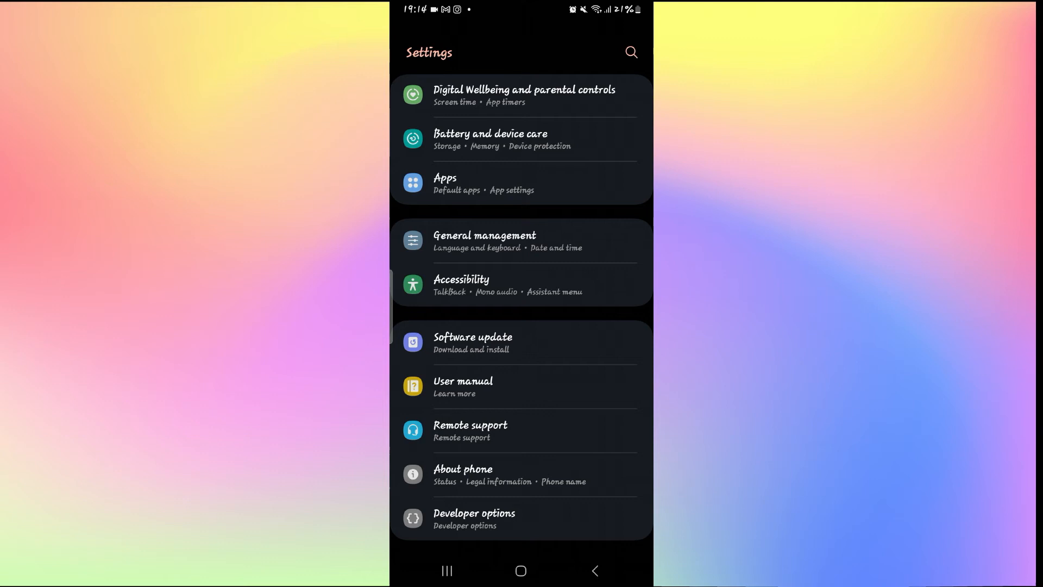
Force stop Discord from its app info page and move down toward Storage.
click(445, 178)
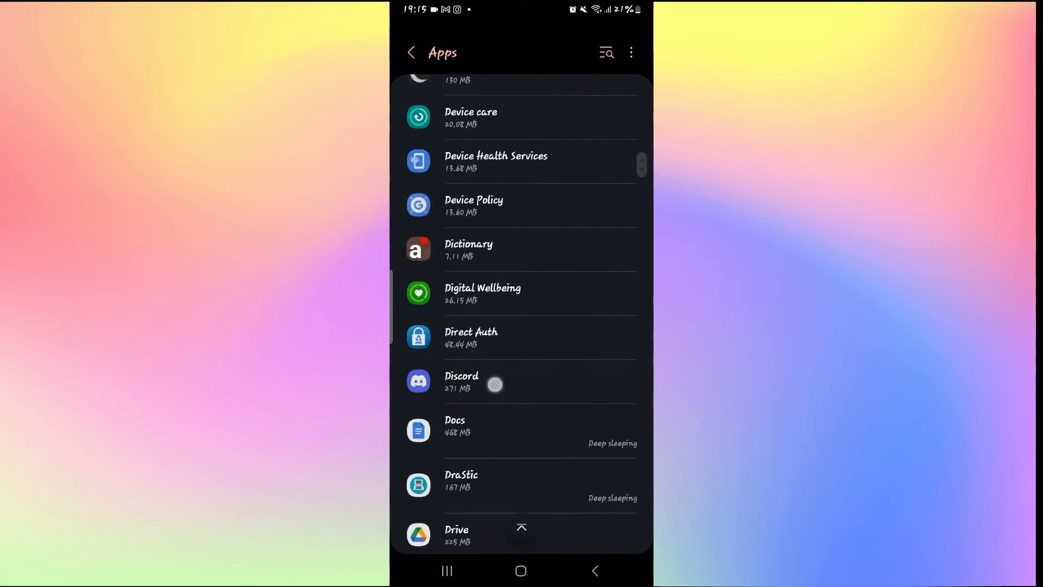
click(460, 381)
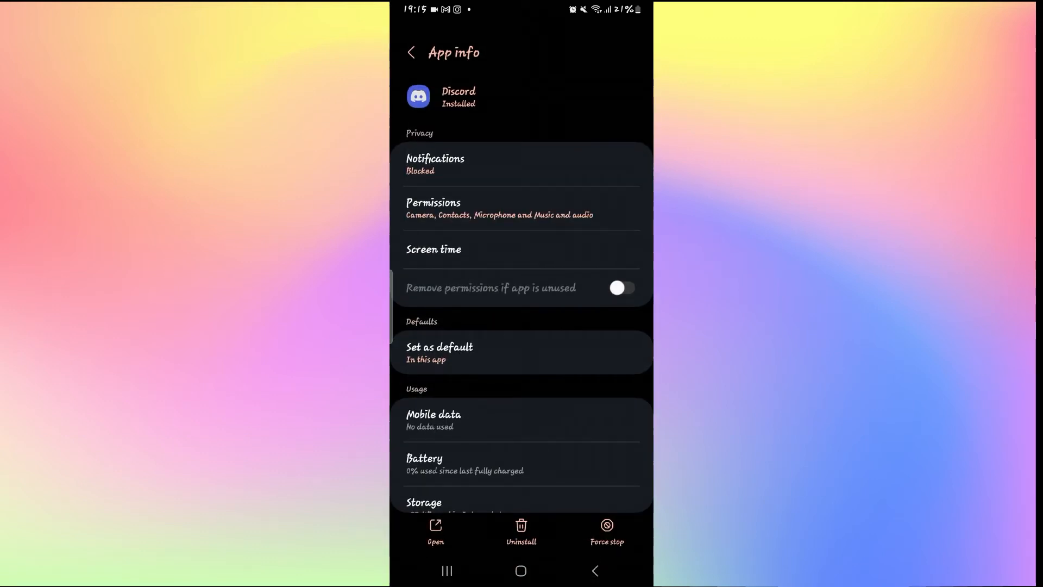
click(606, 526)
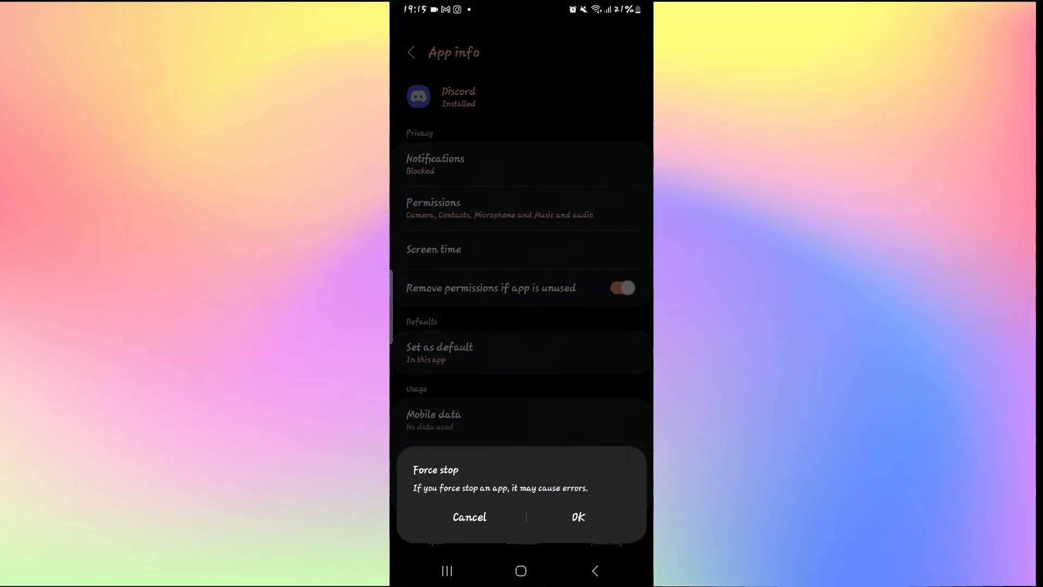
click(469, 517)
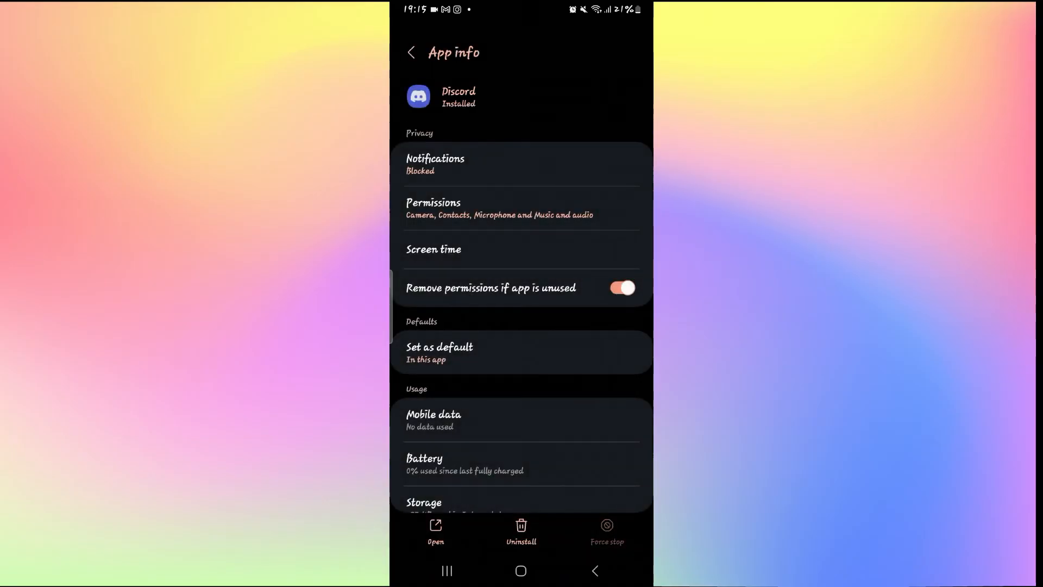
scroll(down, 3)
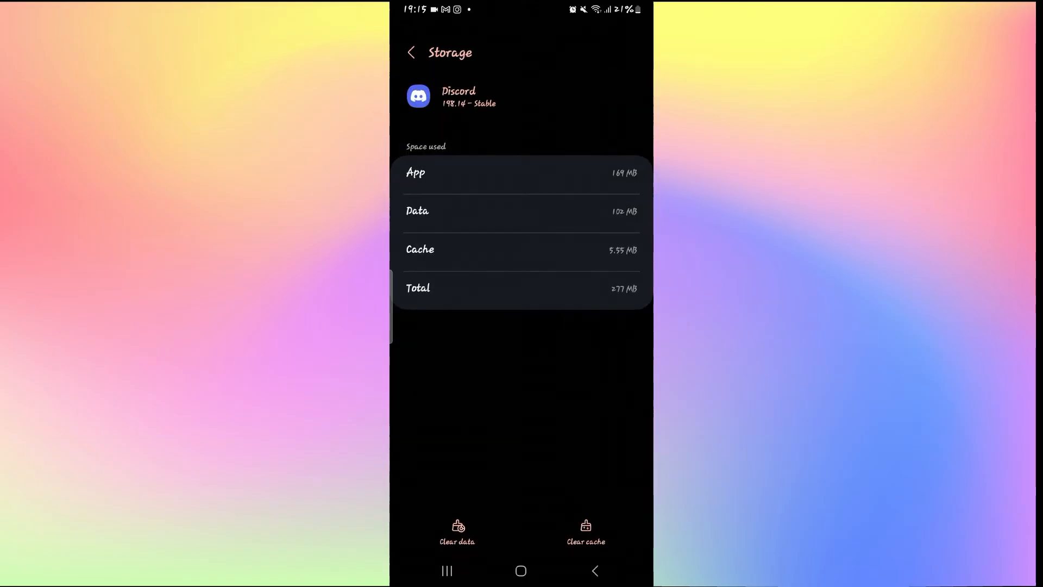
Clear Discord's cache to 0 B, relaunch it and answer the notification prompt.
click(584, 530)
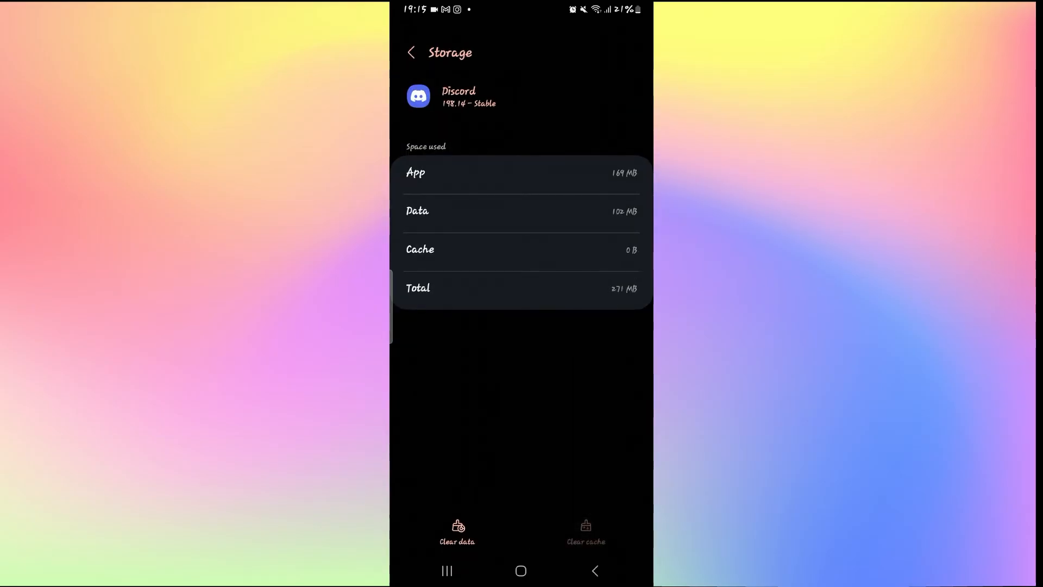
click(457, 529)
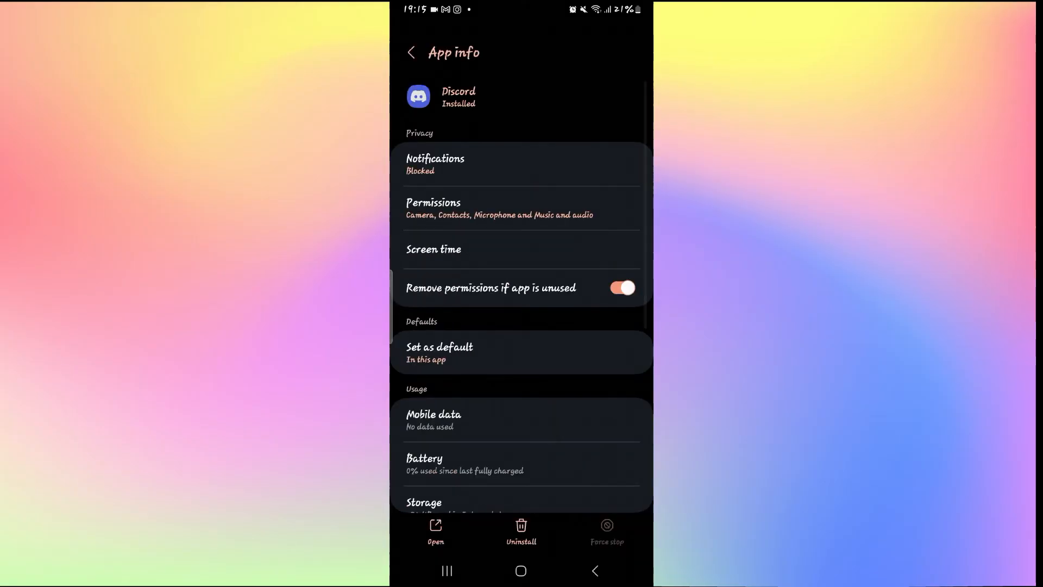
click(432, 208)
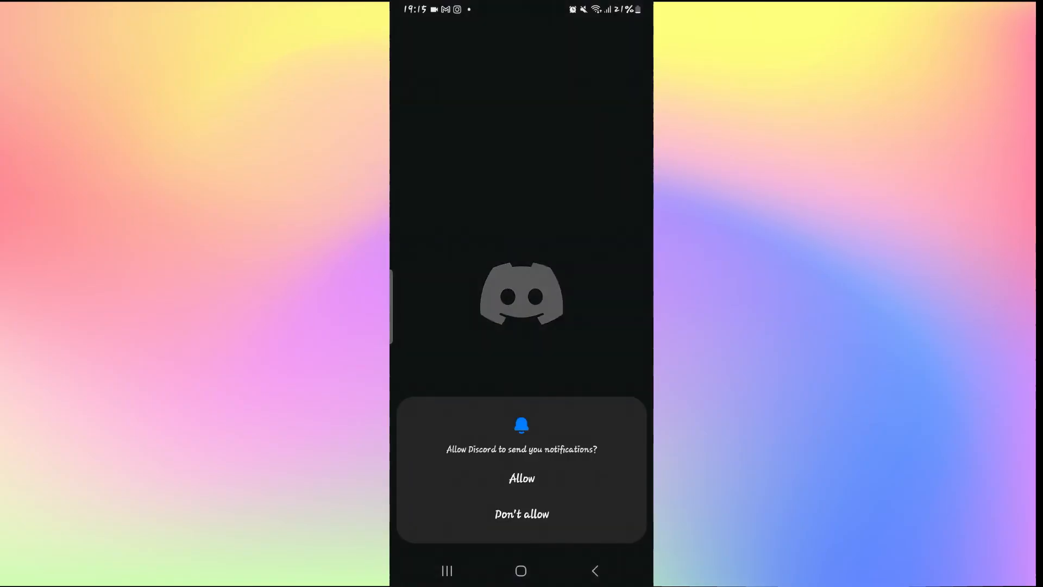
click(522, 478)
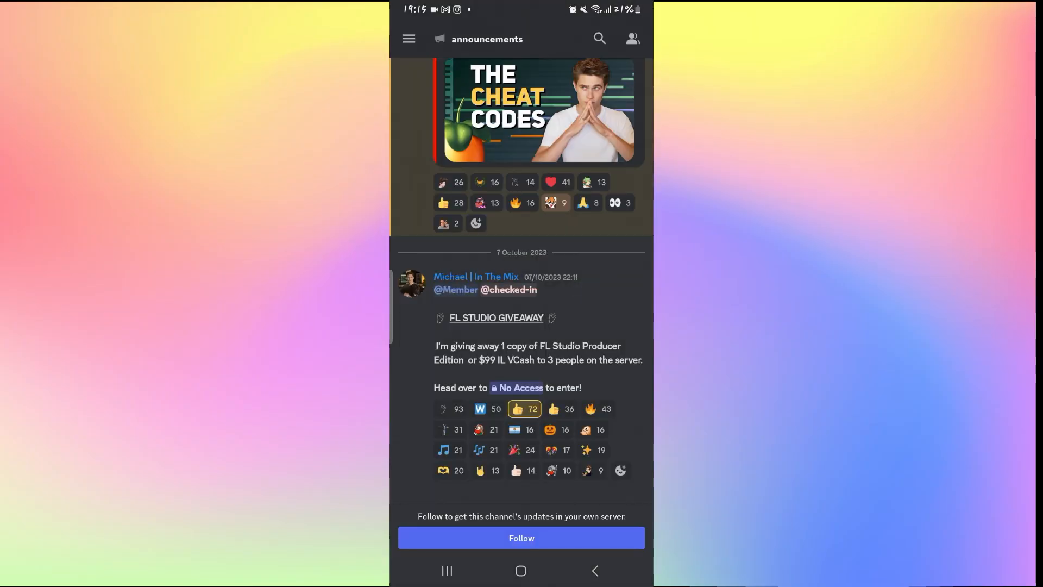